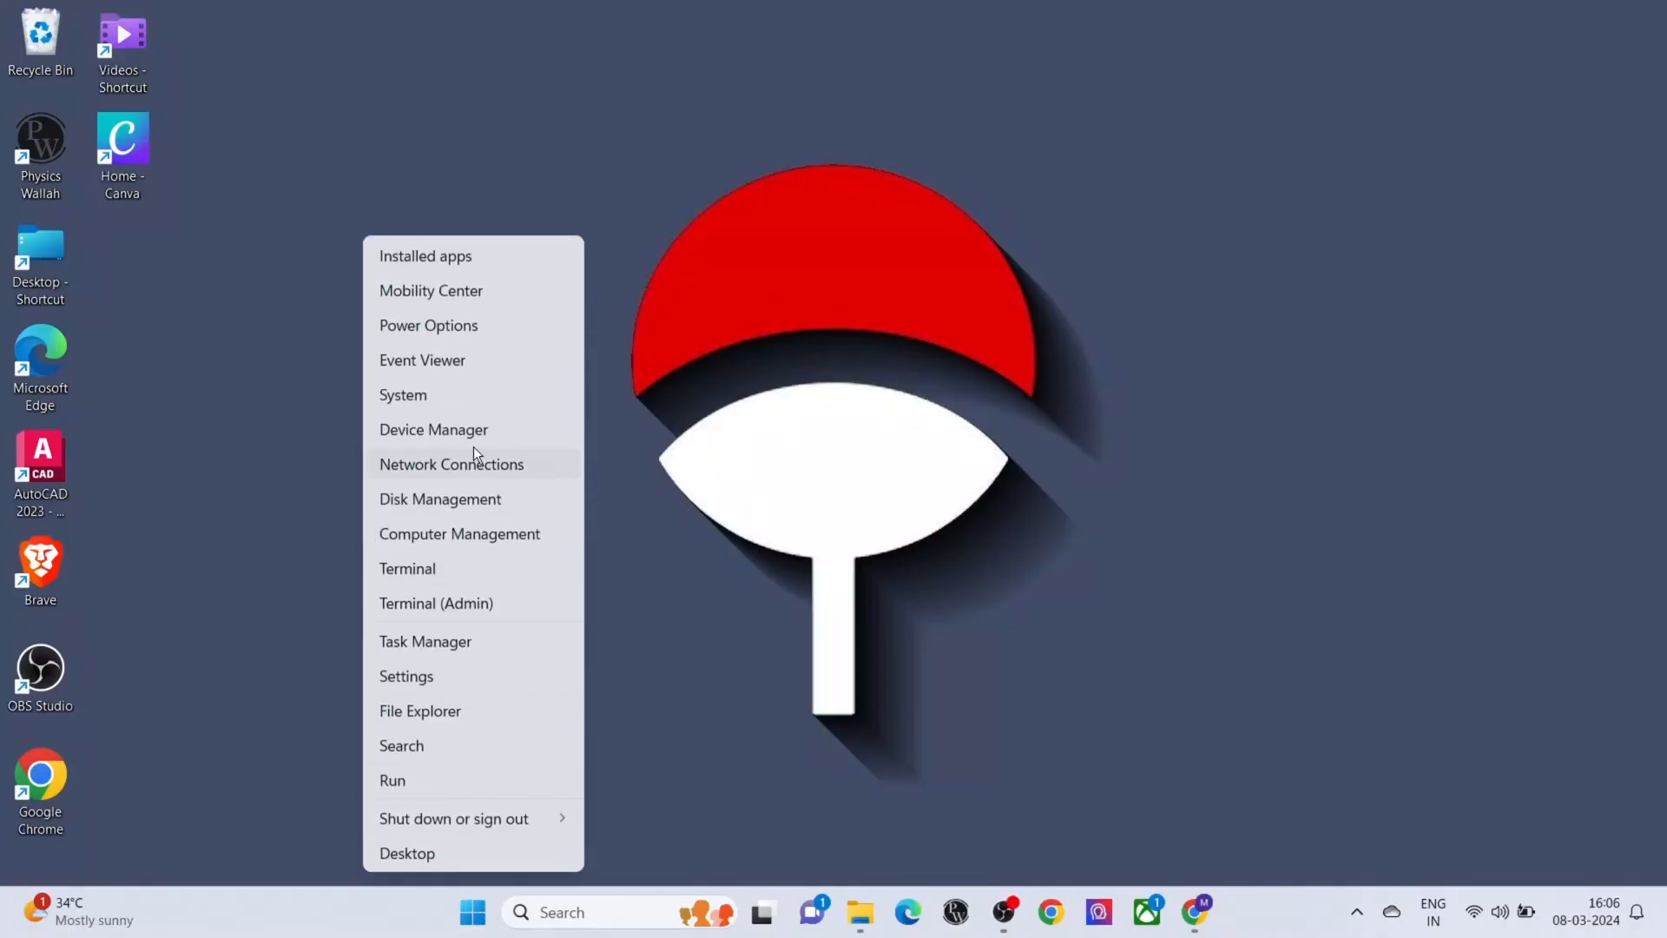
Start a driver update for Realtek(R) Audio under Sound, video and game controllers in Device Manager
{"action": "left_click", "coordinate": [433, 429]}
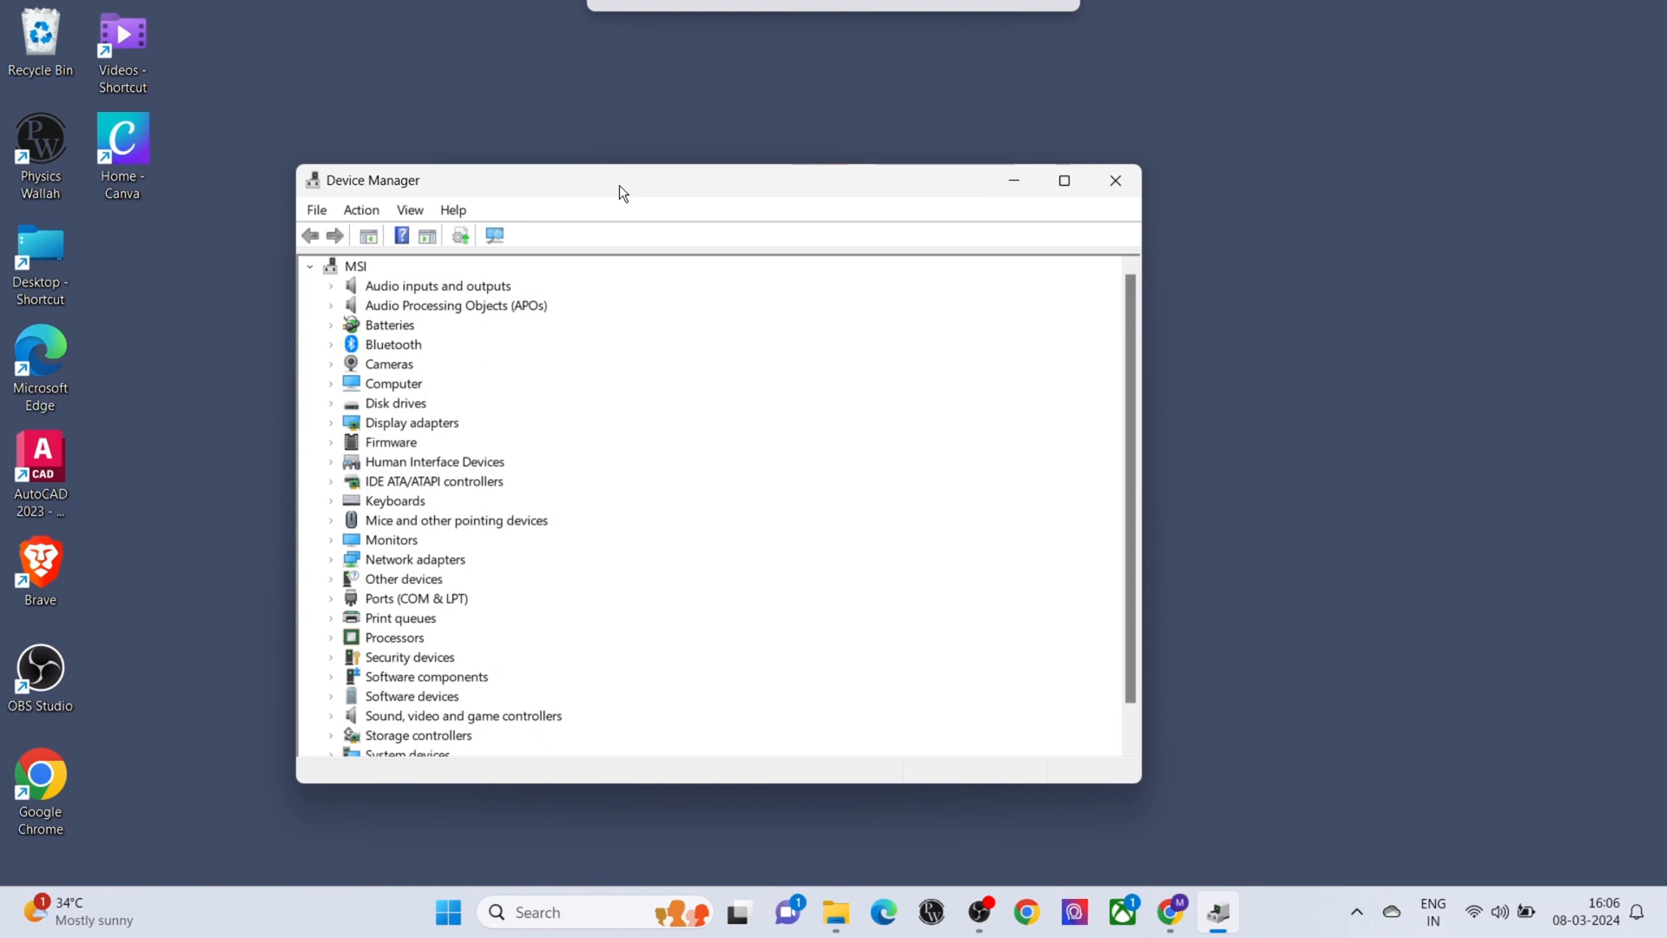
{"action": "scroll", "scroll_direction": "down", "scroll_amount": 3}
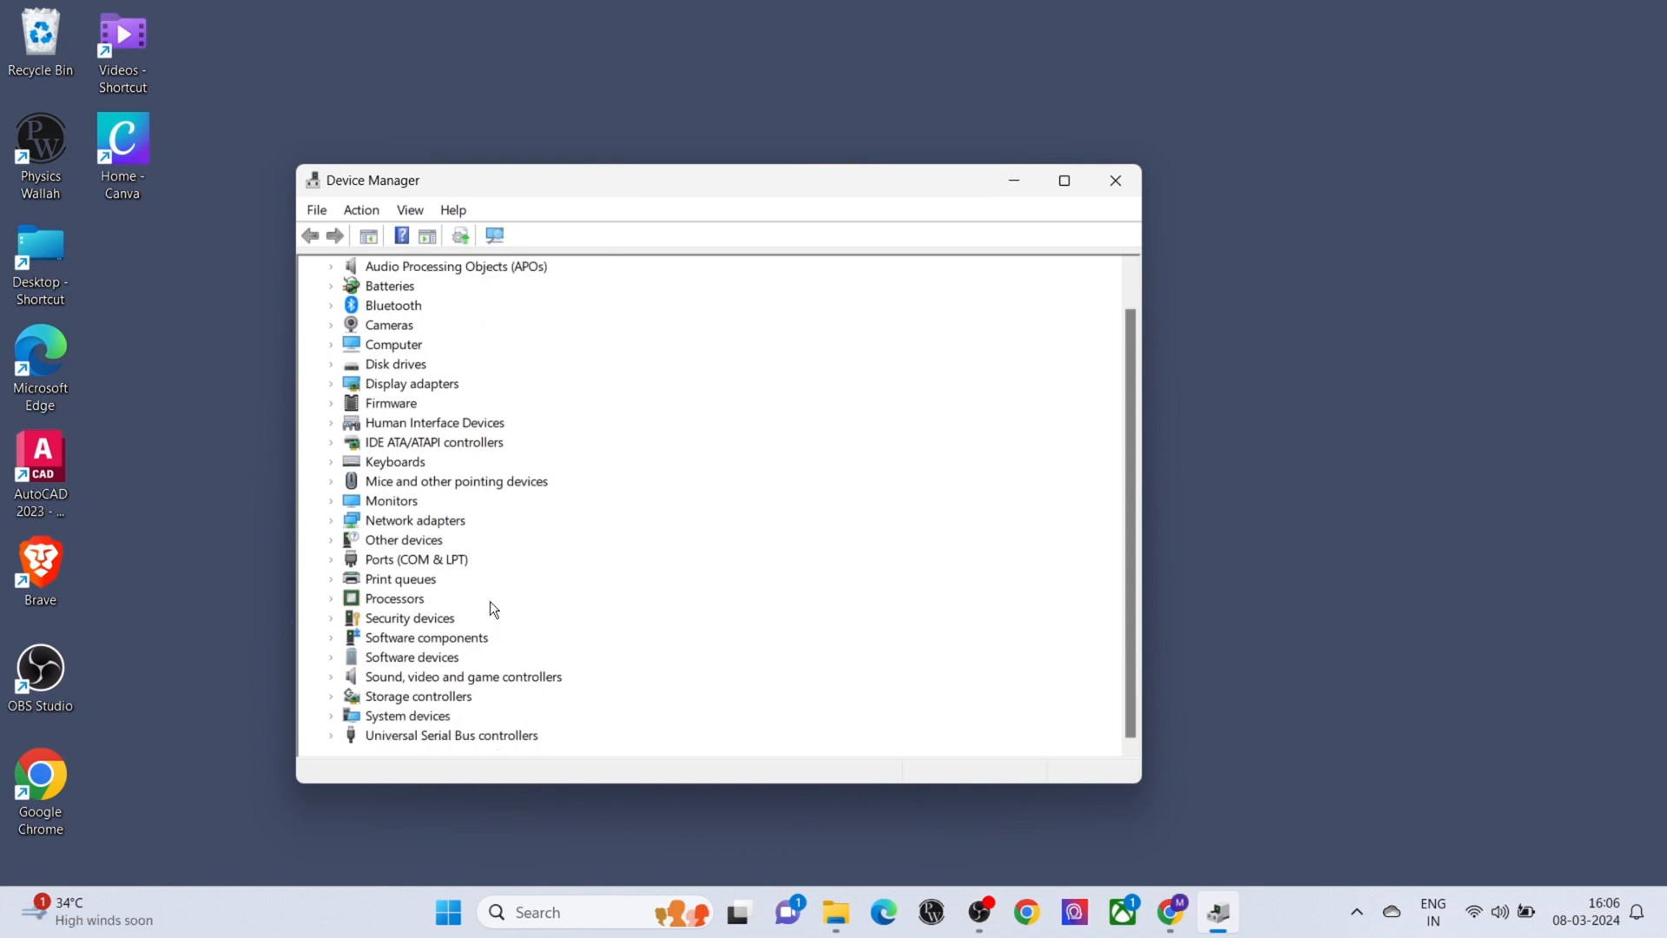
{"action": "left_click", "coordinate": [330, 675]}
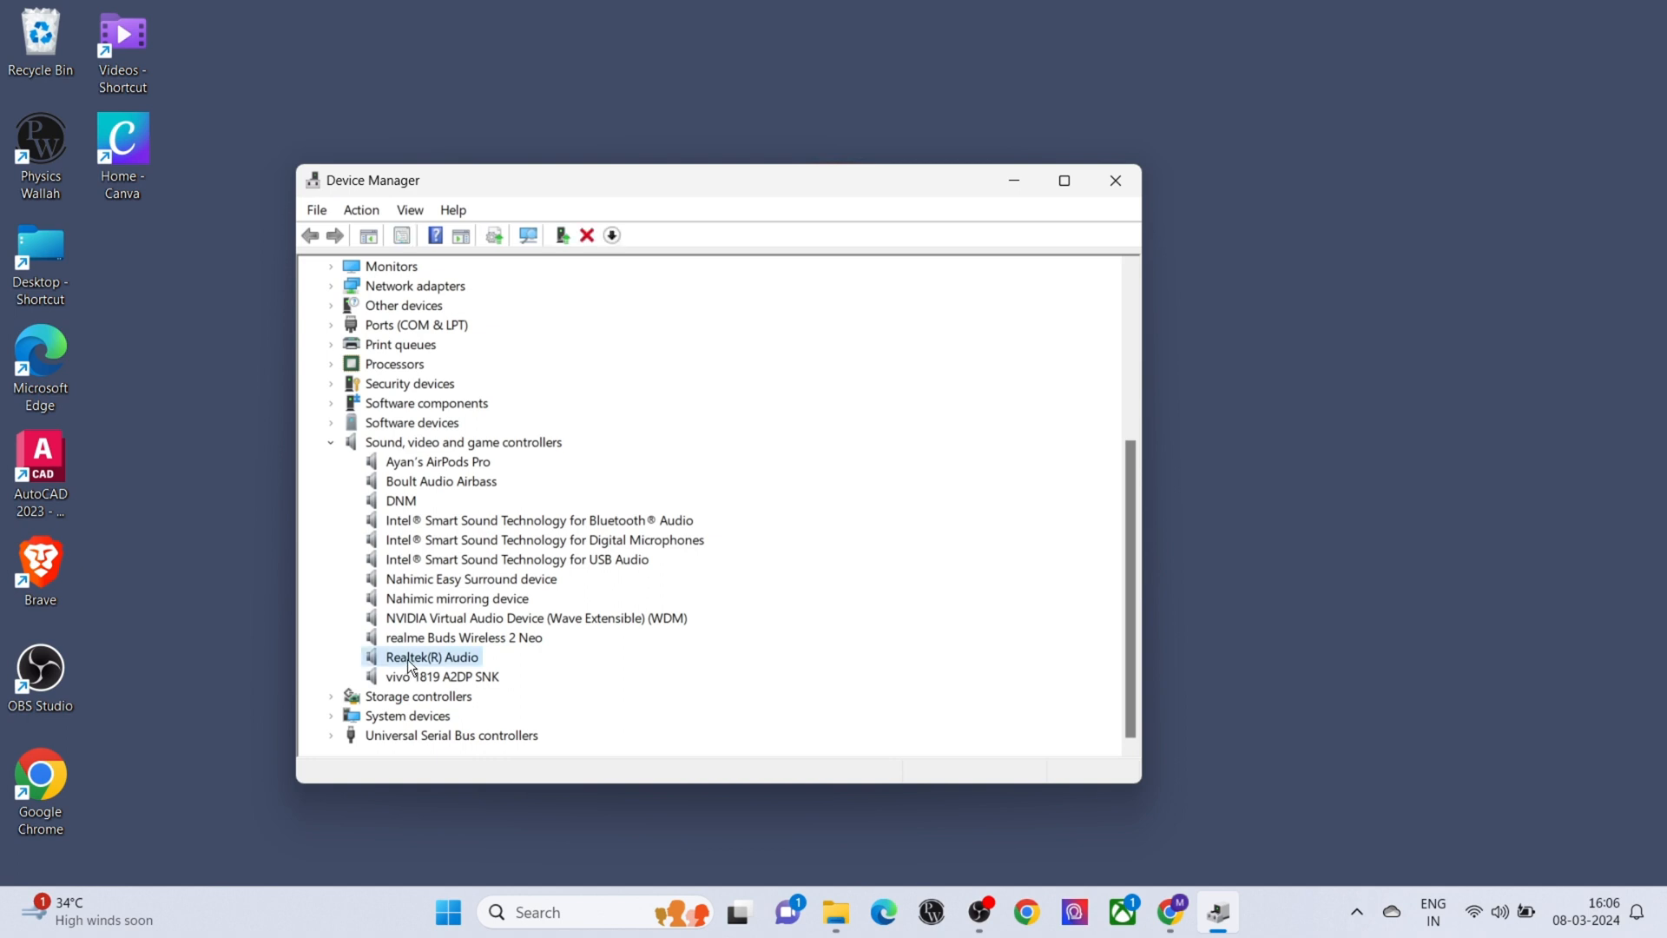
{"action": "right_click", "coordinate": [431, 656]}
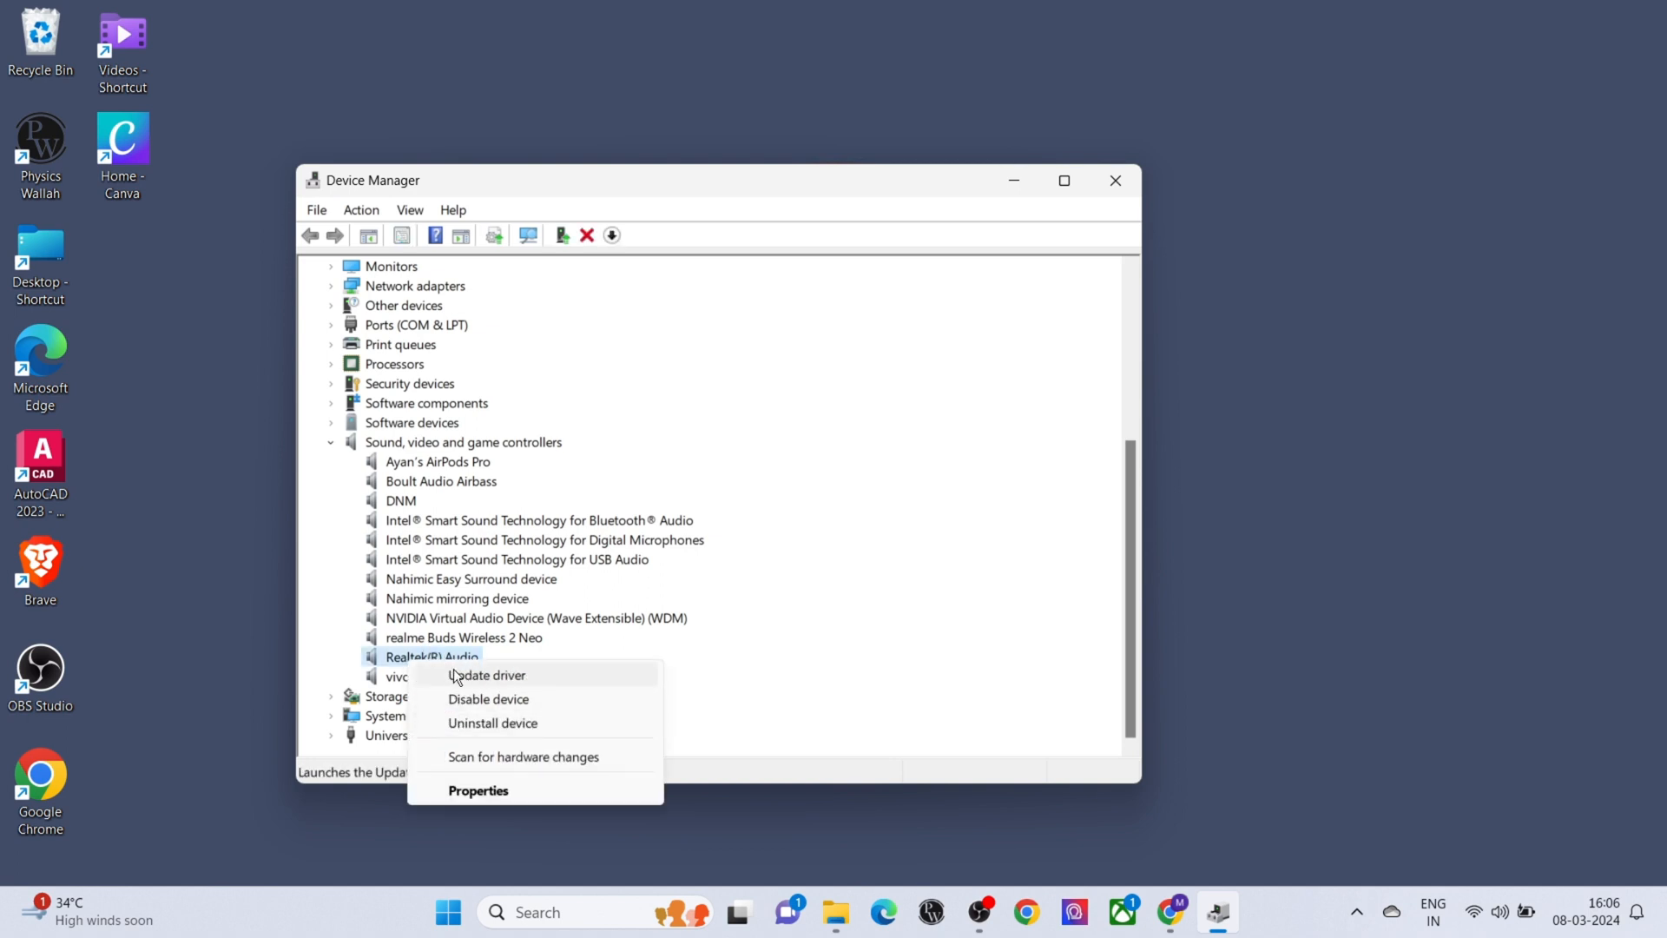
{"action": "left_click", "coordinate": [1046, 320]}
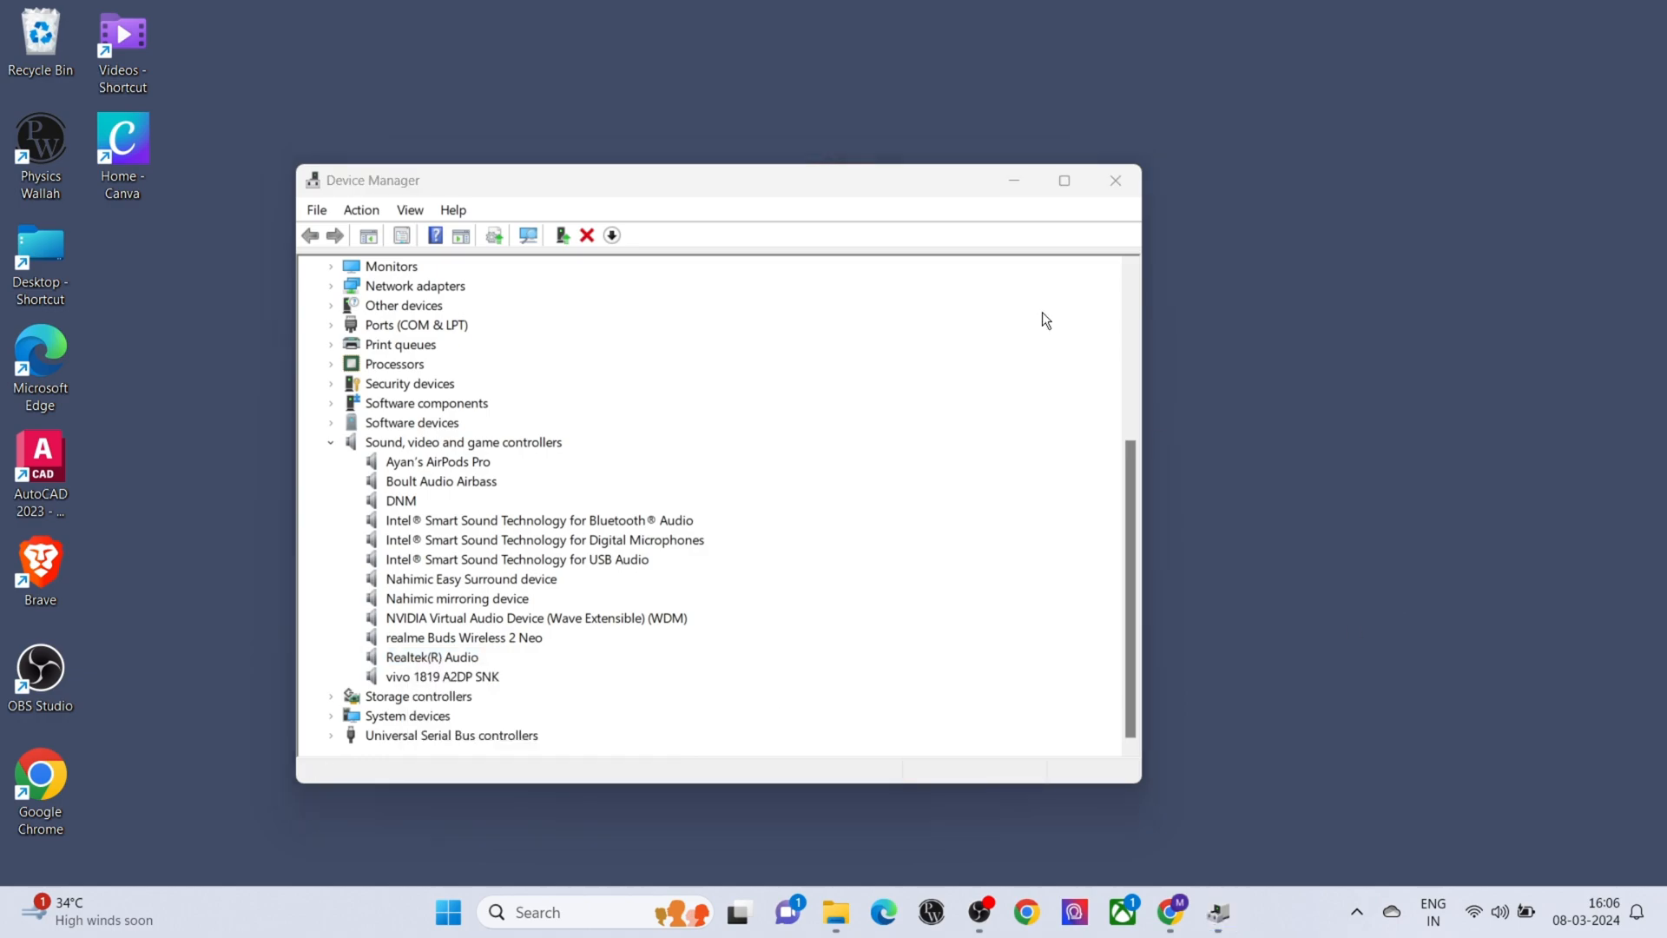
Reach System > Sound in Windows Settings and show the playback device list with Realtek speakers as default
{"action": "left_click", "coordinate": [1115, 179]}
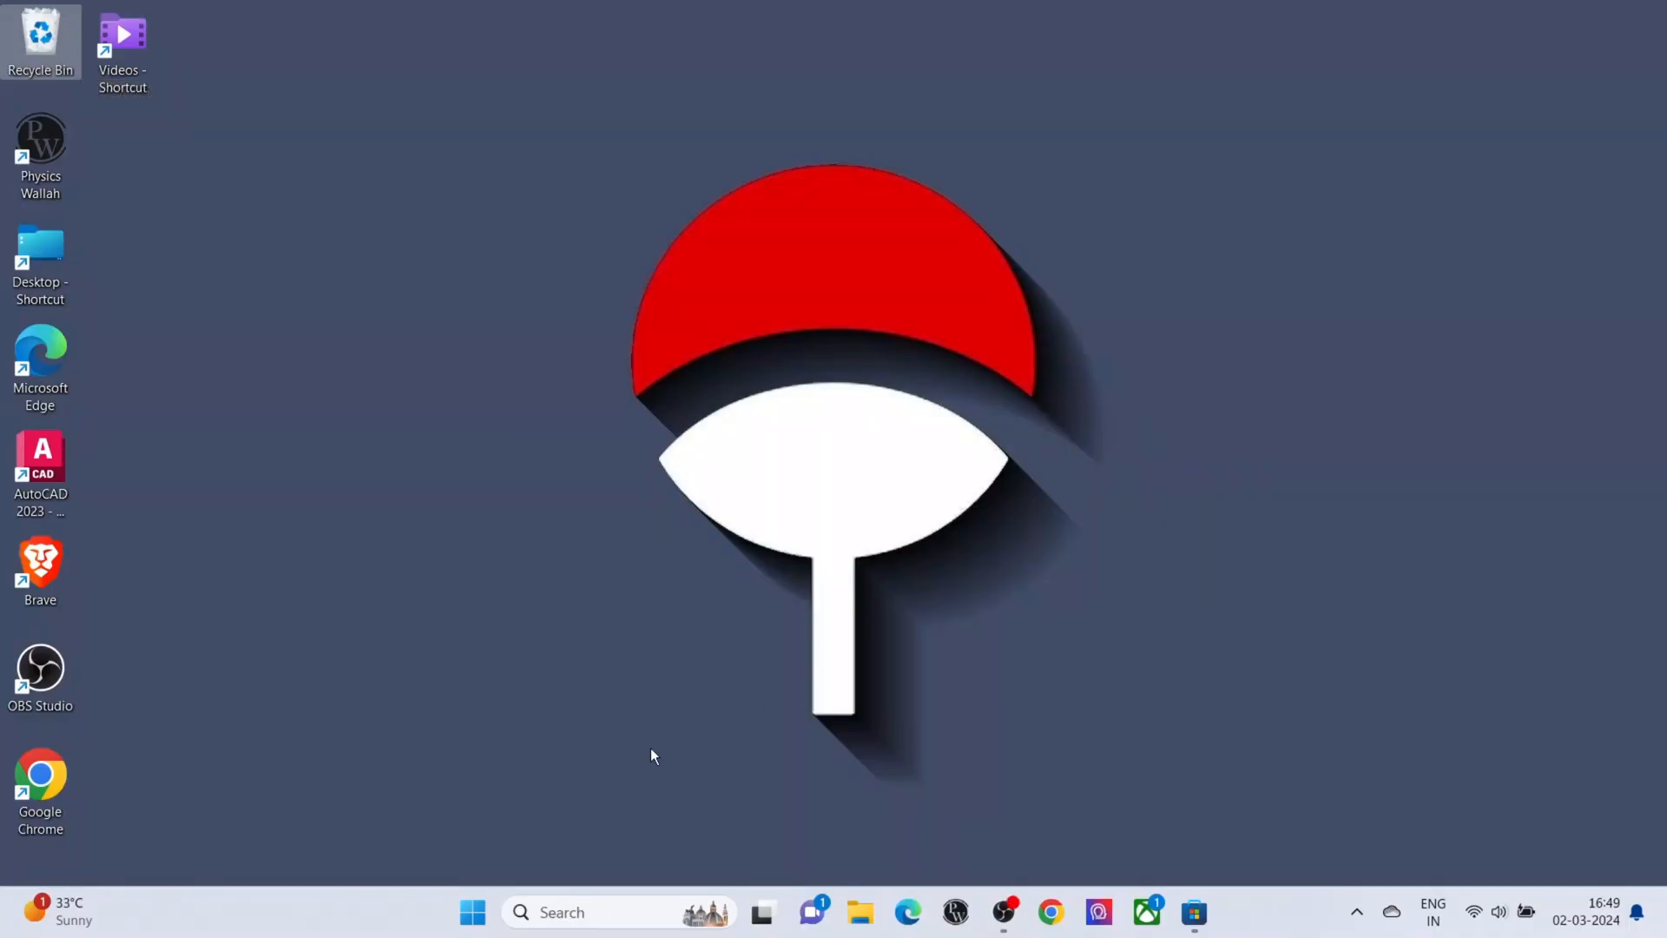
{"action": "right_click", "coordinate": [473, 911]}
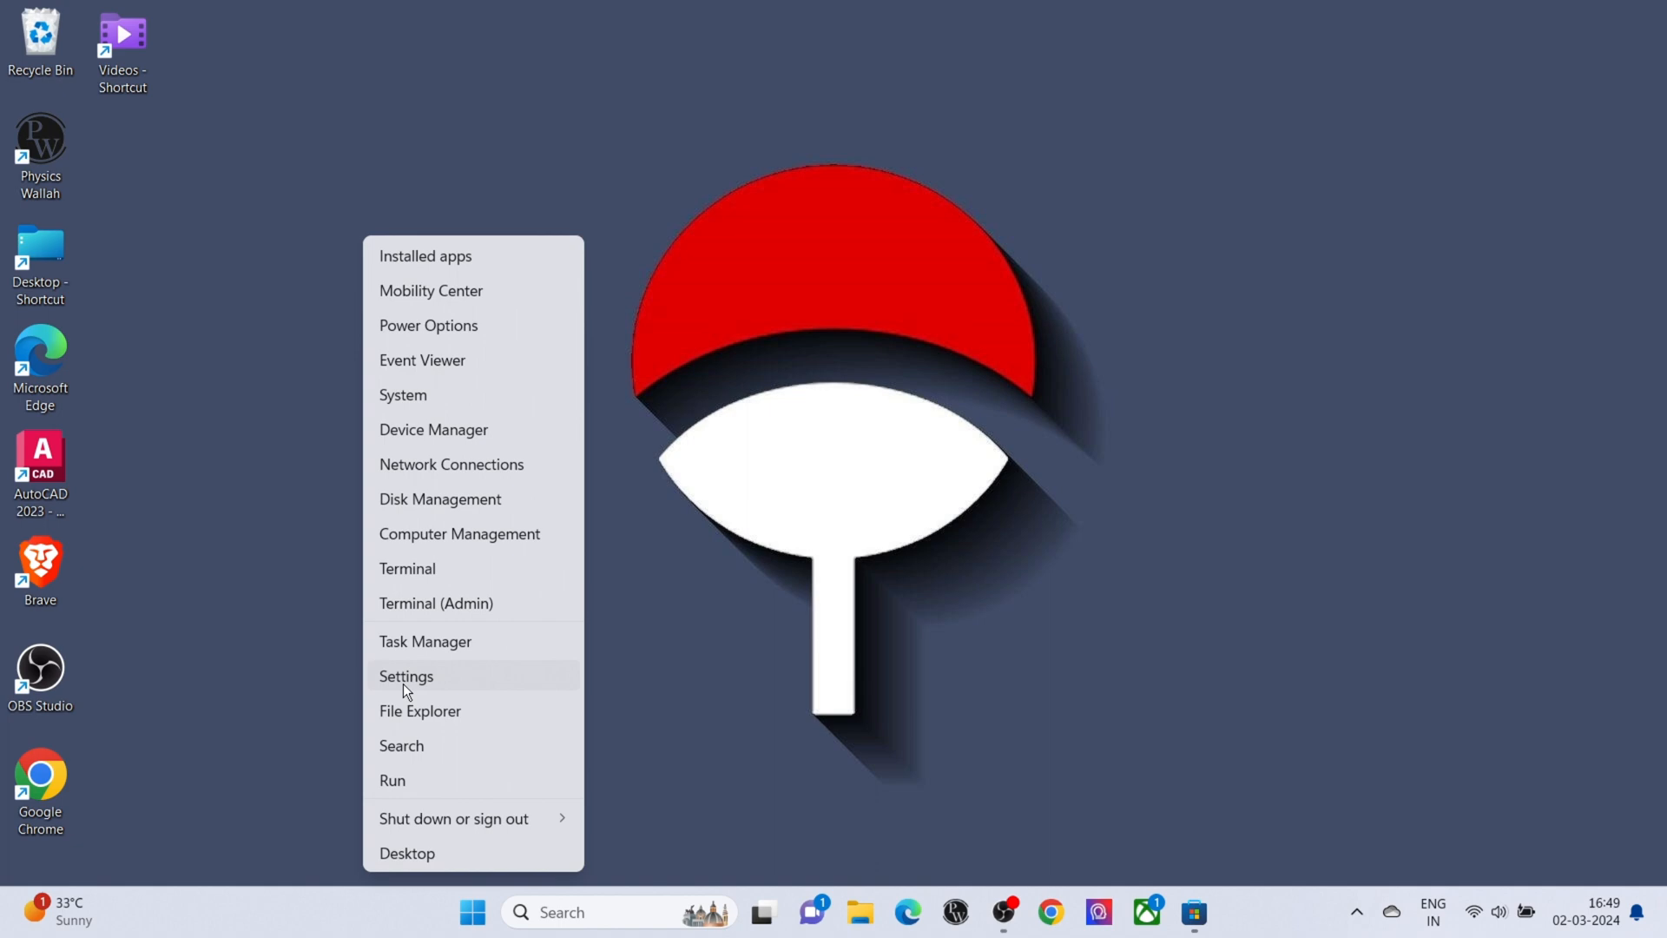
{"action": "left_click", "coordinate": [406, 675]}
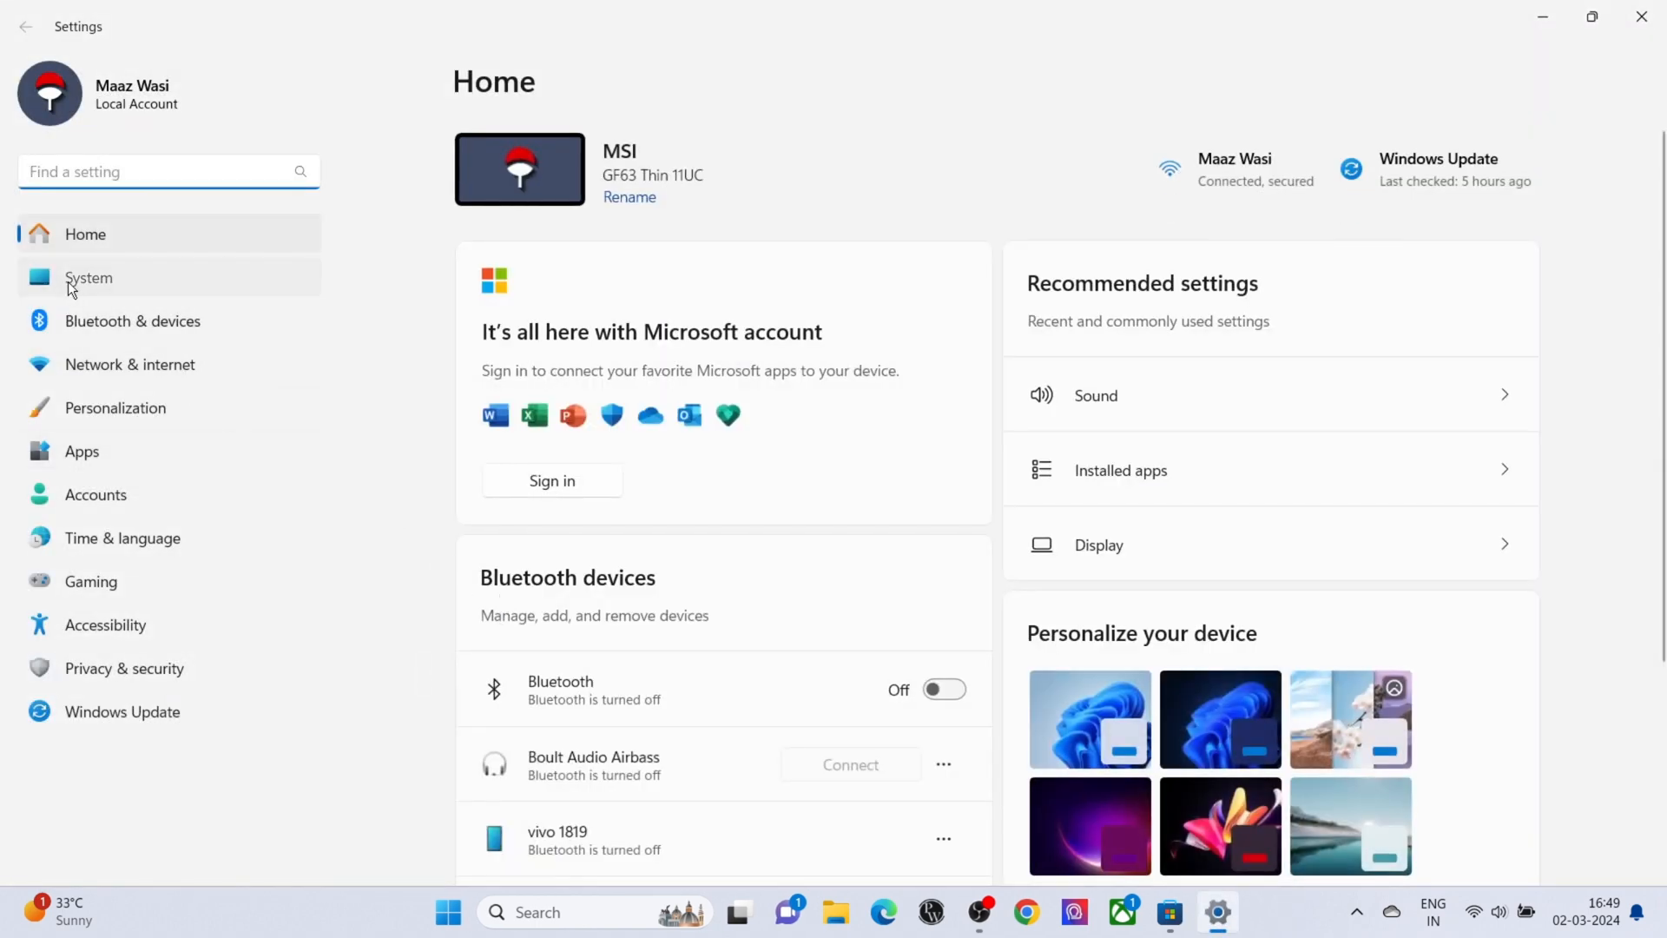
{"action": "left_click", "coordinate": [89, 278]}
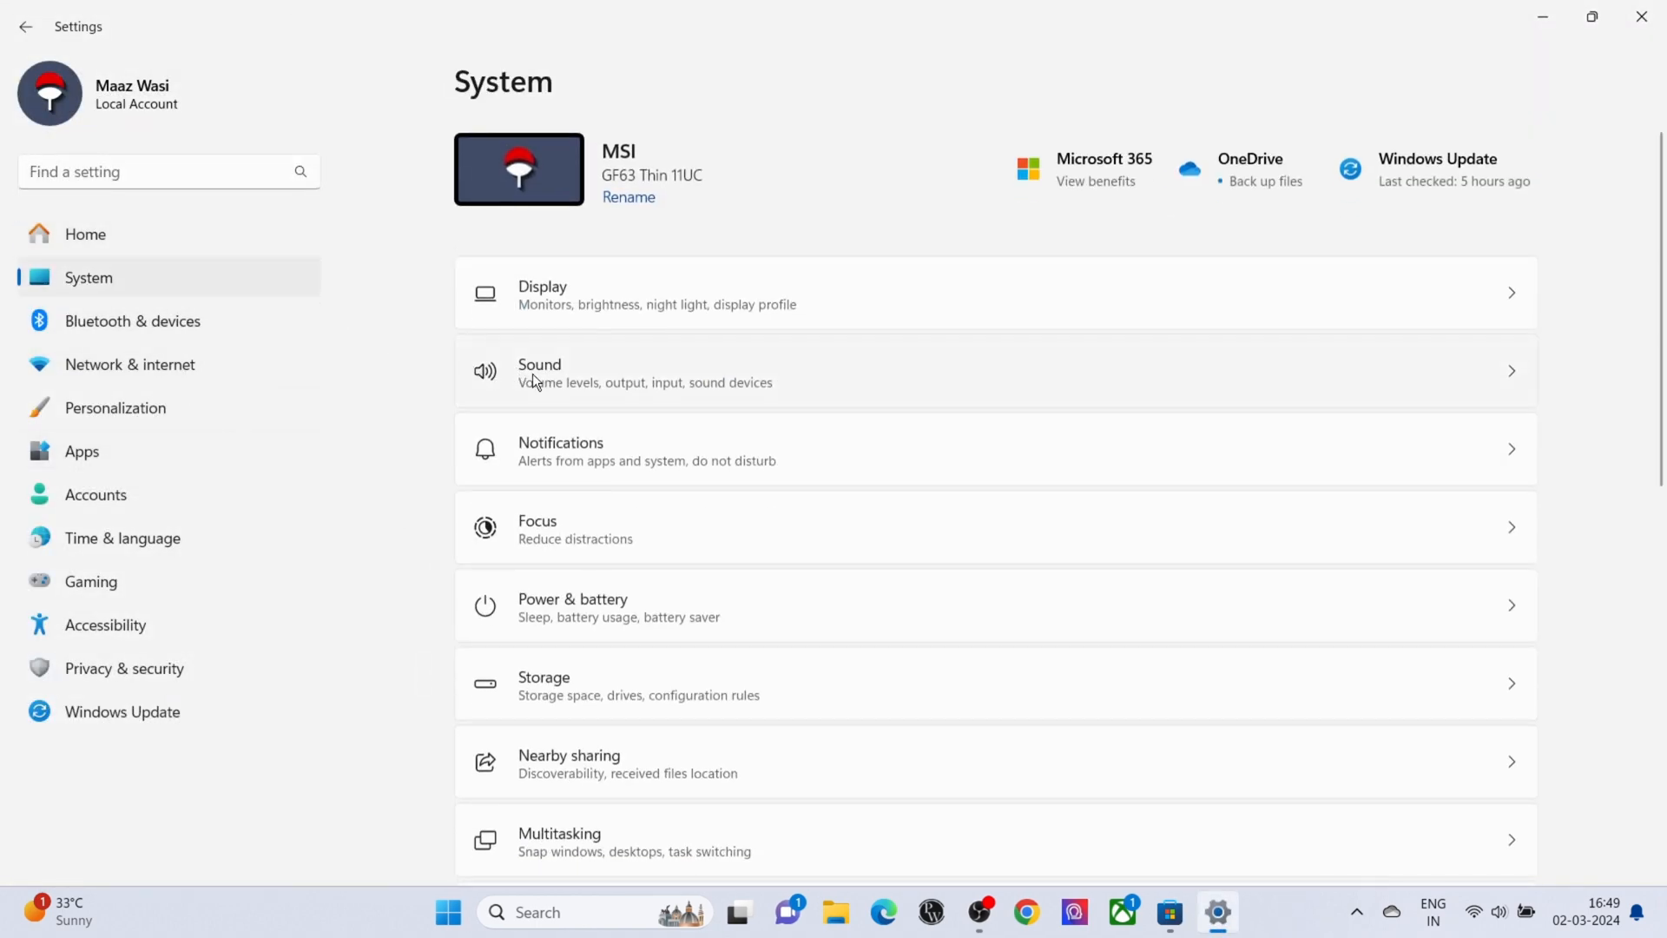
{"action": "left_click", "coordinate": [538, 371]}
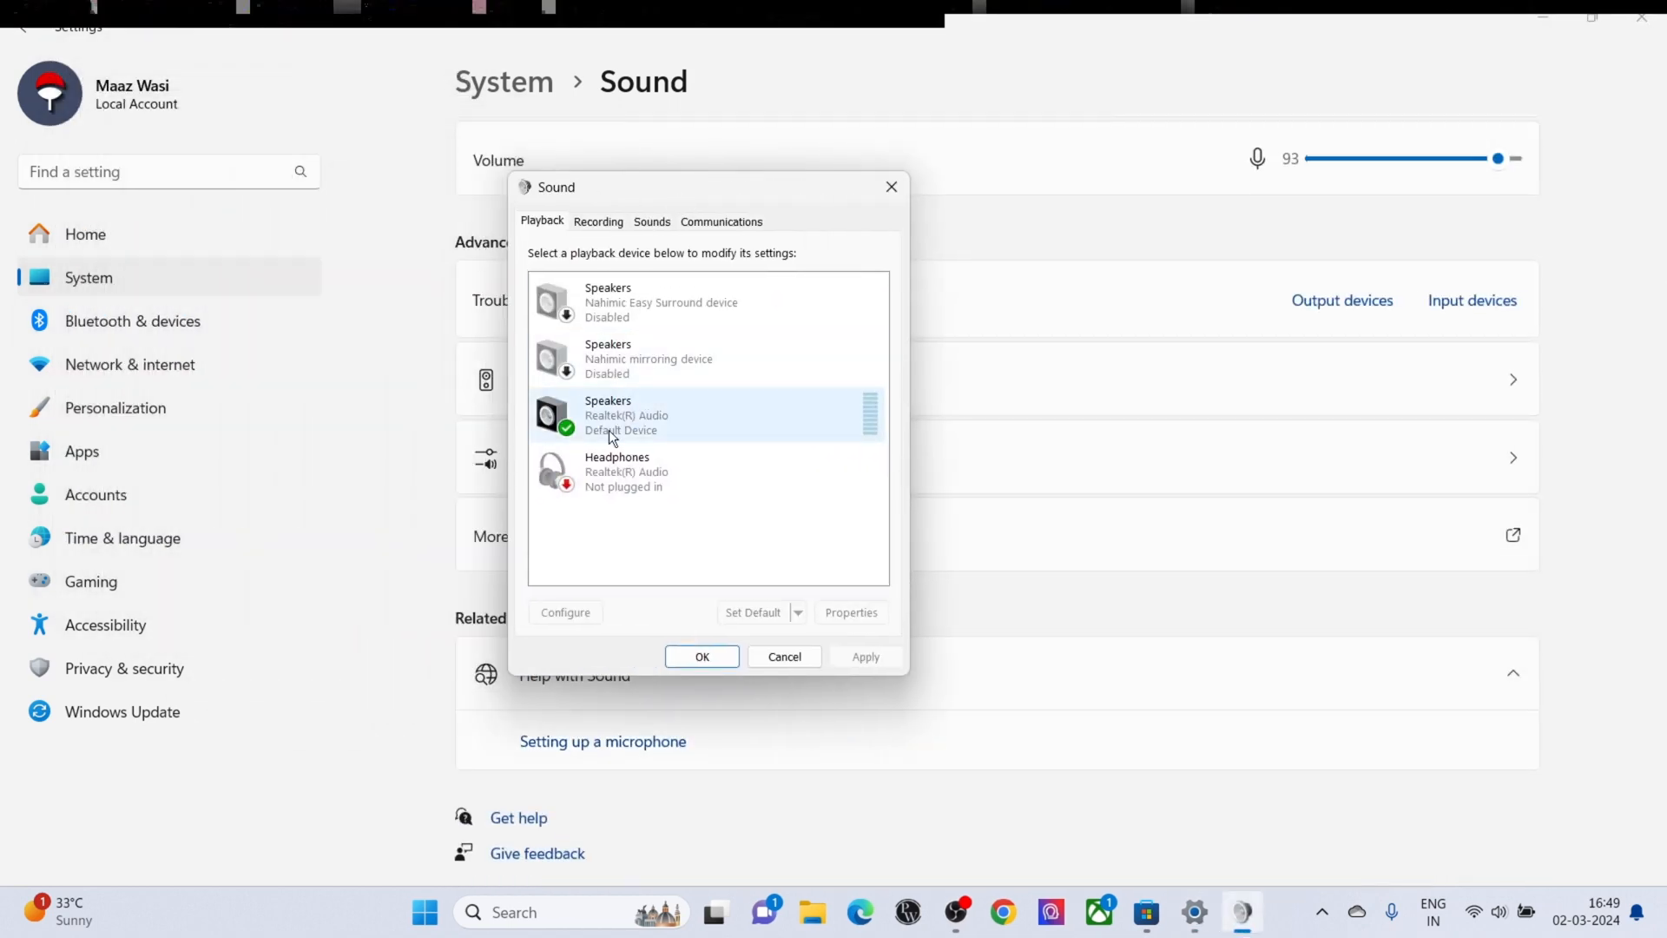
In the Realtek Speakers properties Levels, set left and right balance both to 100
{"action": "left_click", "coordinate": [851, 611]}
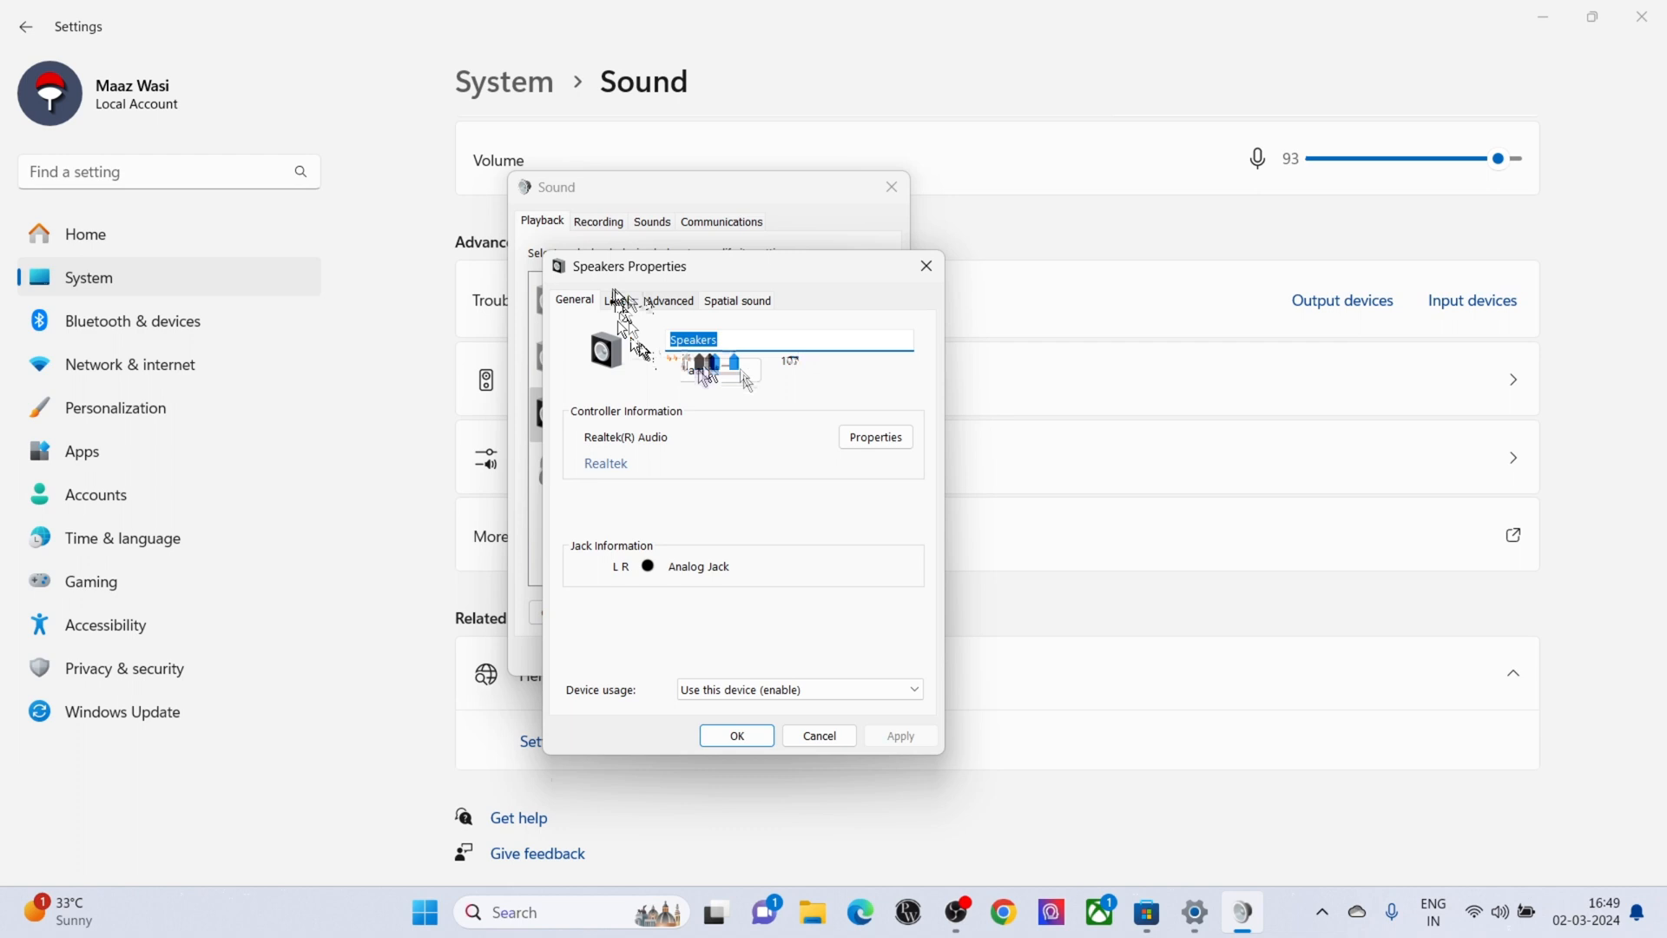
{"action": "left_click", "coordinate": [868, 363]}
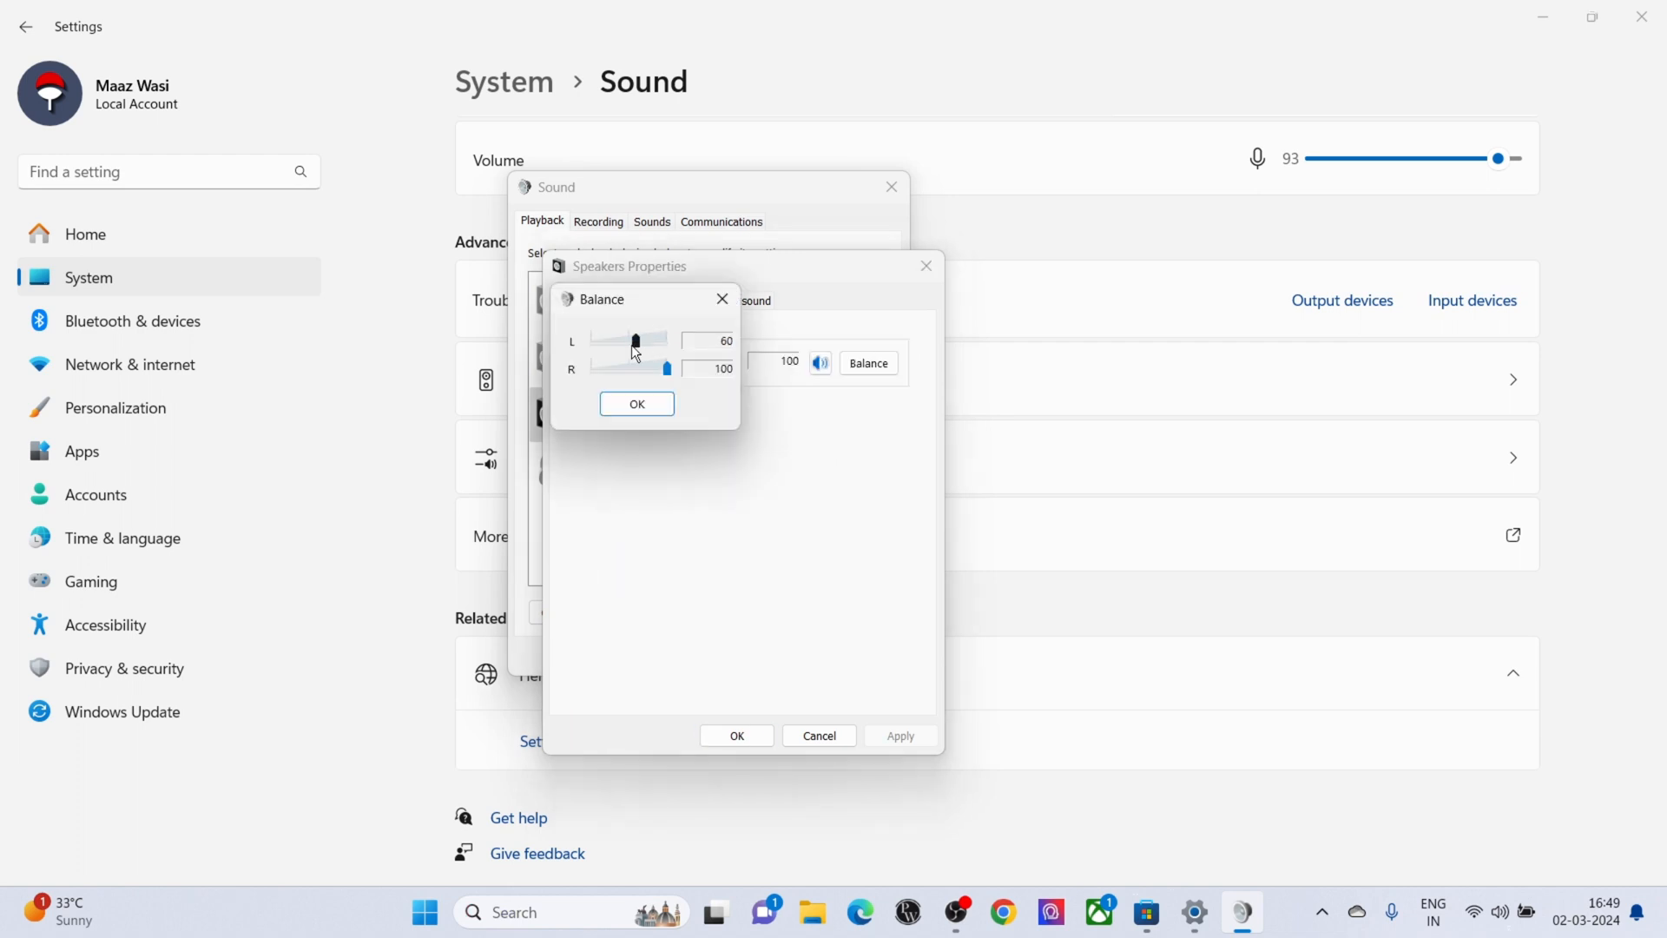
{"action": "left_click_drag", "start_coordinate": [637, 339], "coordinate": [667, 339]}
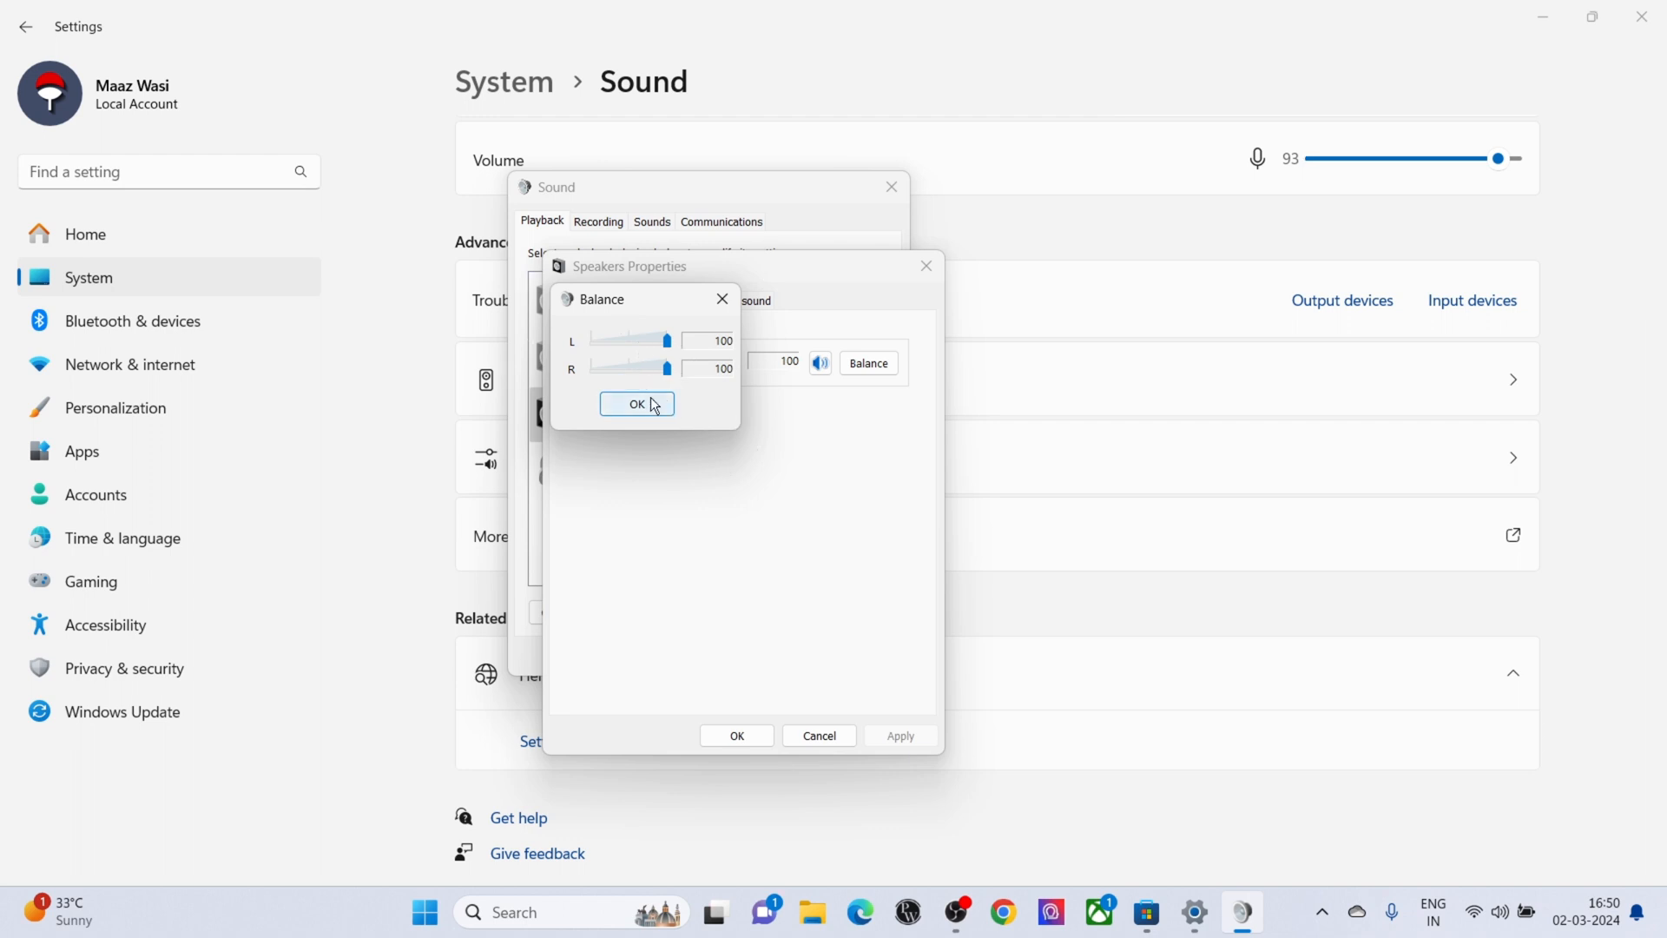
{"action": "left_click", "coordinate": [637, 403]}
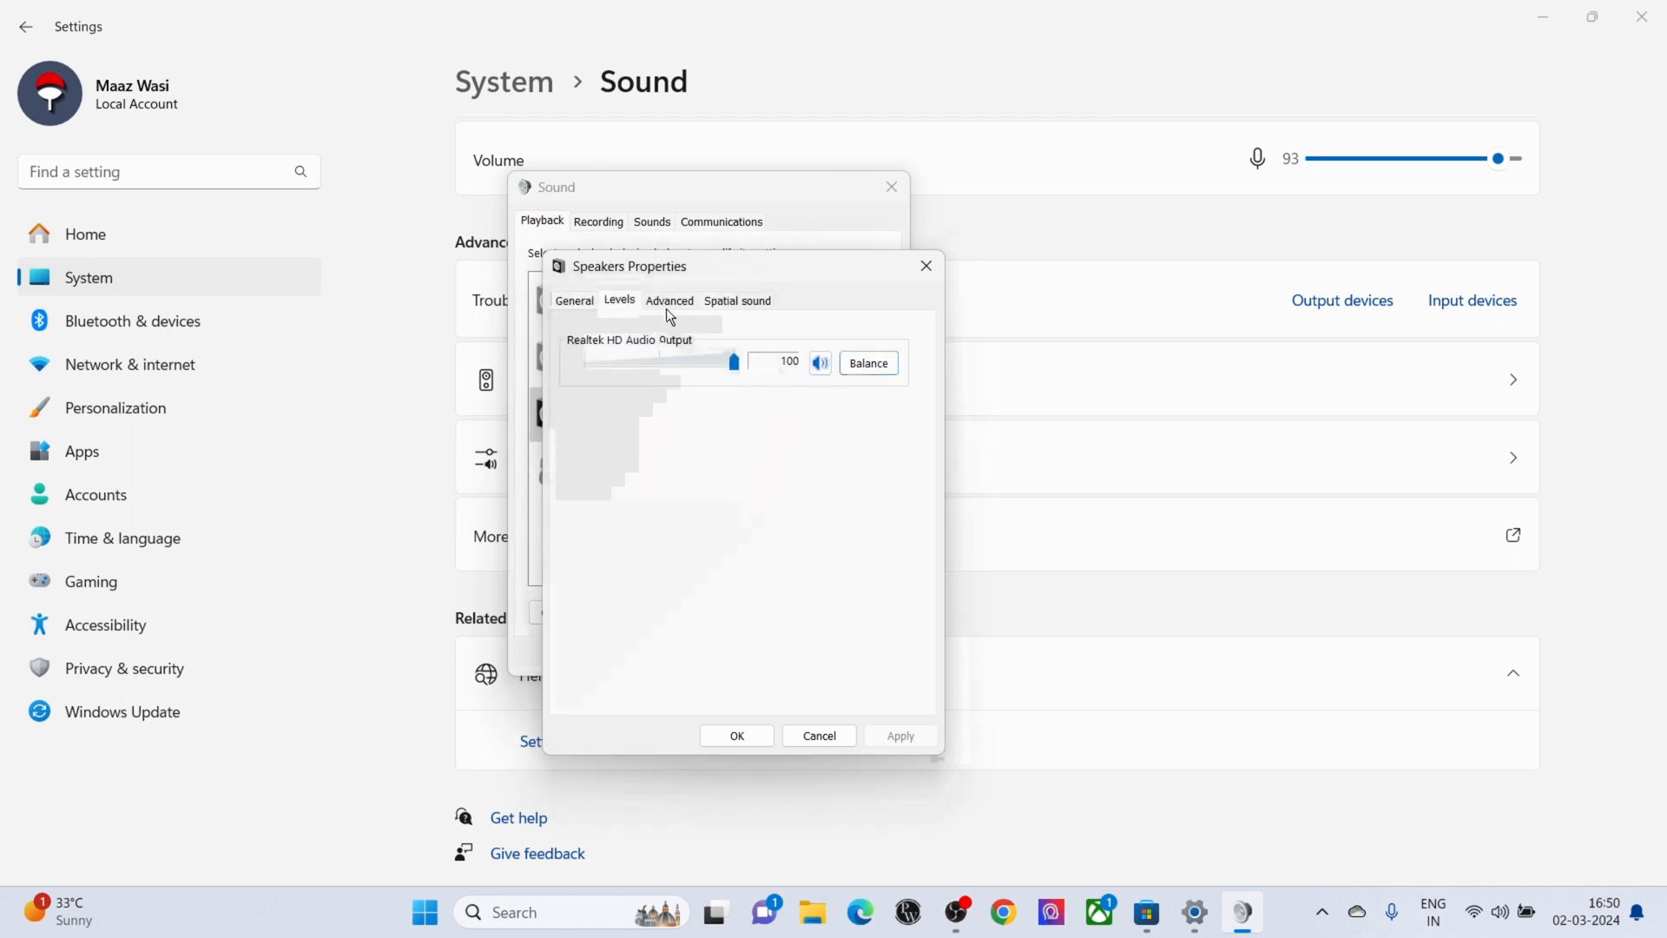
Enable audio enhancements in Advanced and list the spatial sound formats including Windows Sonic
{"action": "left_click", "coordinate": [668, 300]}
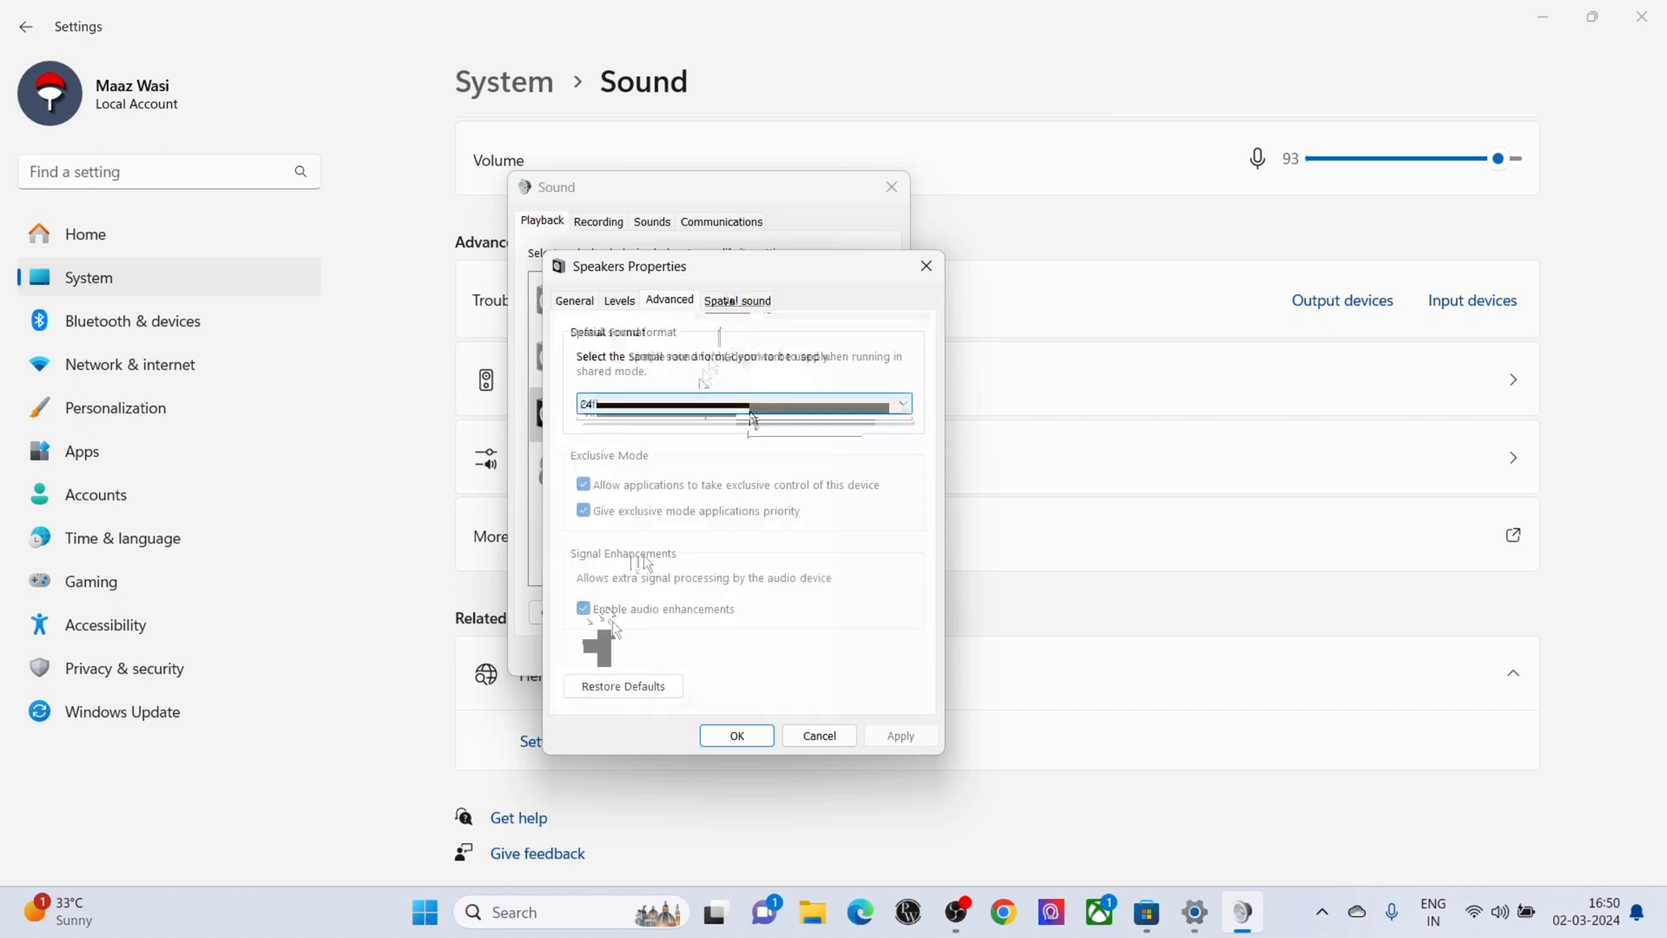
{"action": "left_click", "coordinate": [736, 301]}
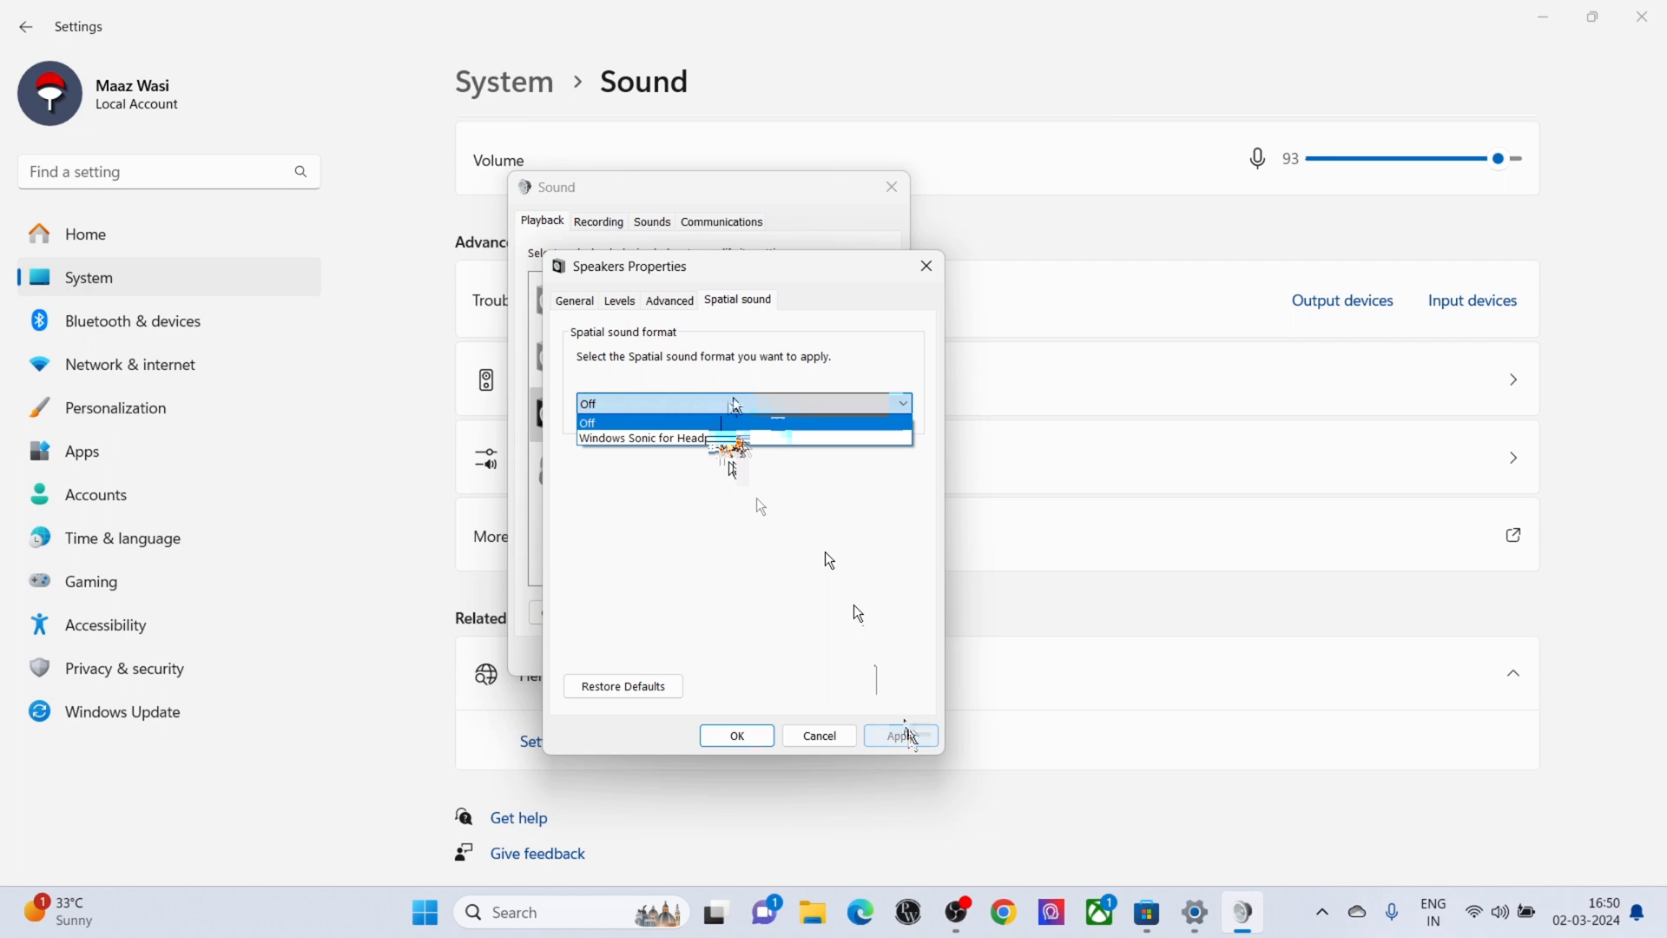